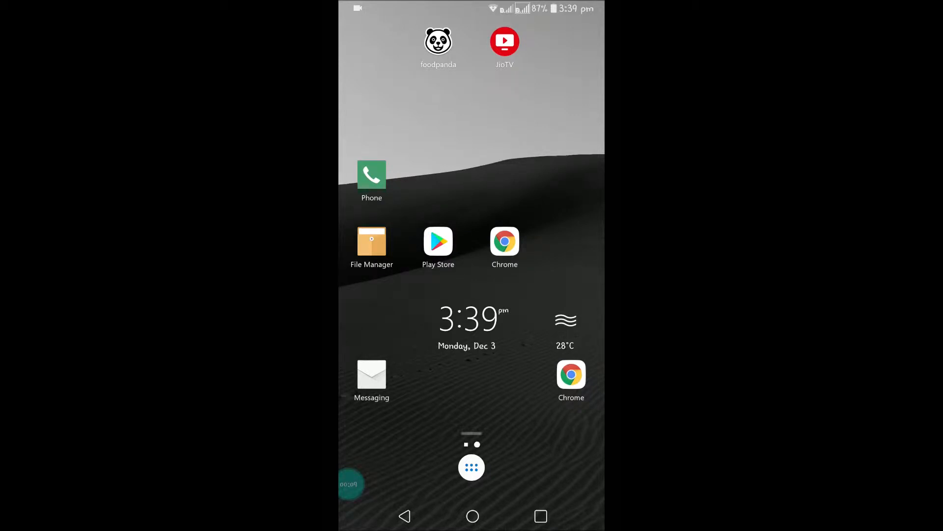
# Step: Show the full list of installed apps from the home screen
pyautogui.click(471, 468)
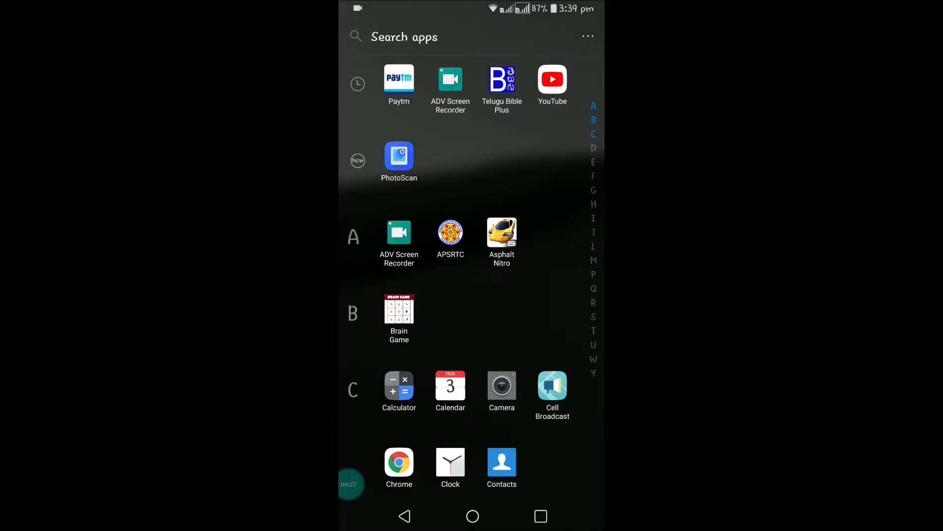
# Step: Launch Paytm from the app drawer
pyautogui.click(399, 78)
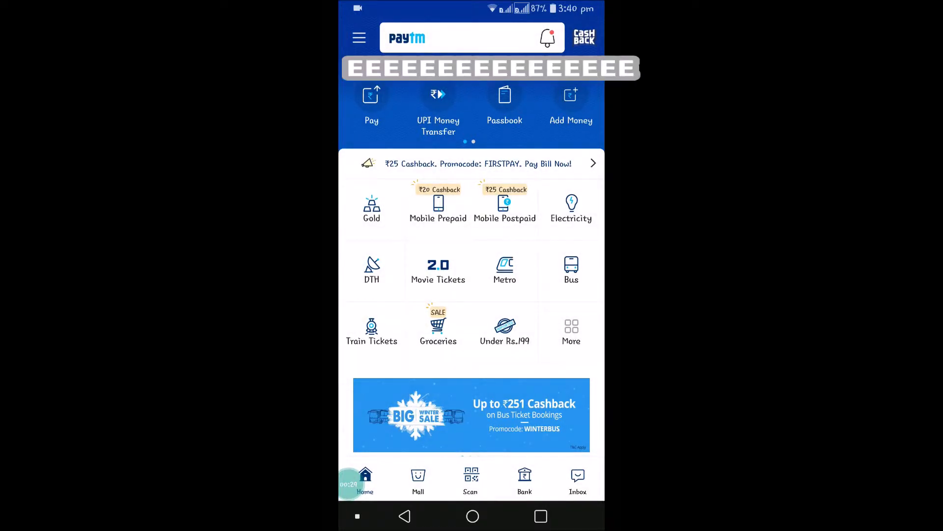
# Step: View the Profile settings and scroll down to the General section
pyautogui.click(359, 39)
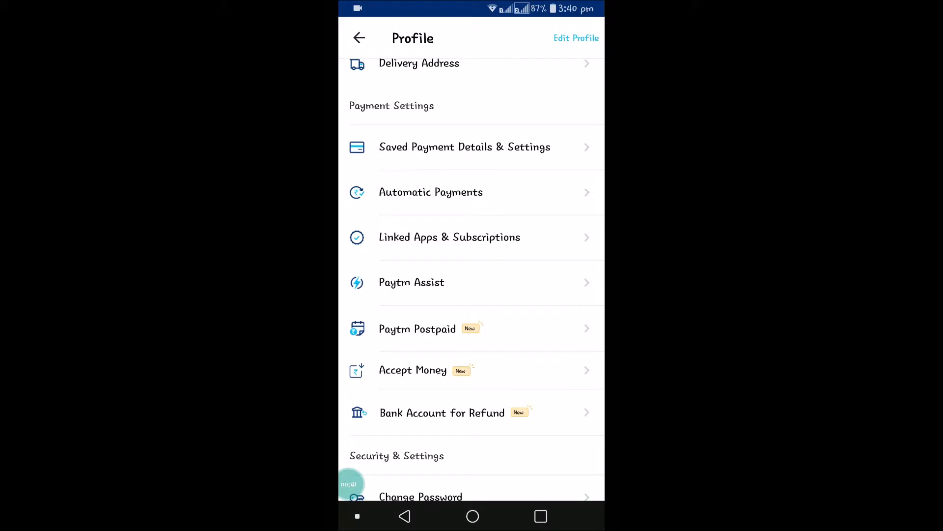
pyautogui.scroll(-3)
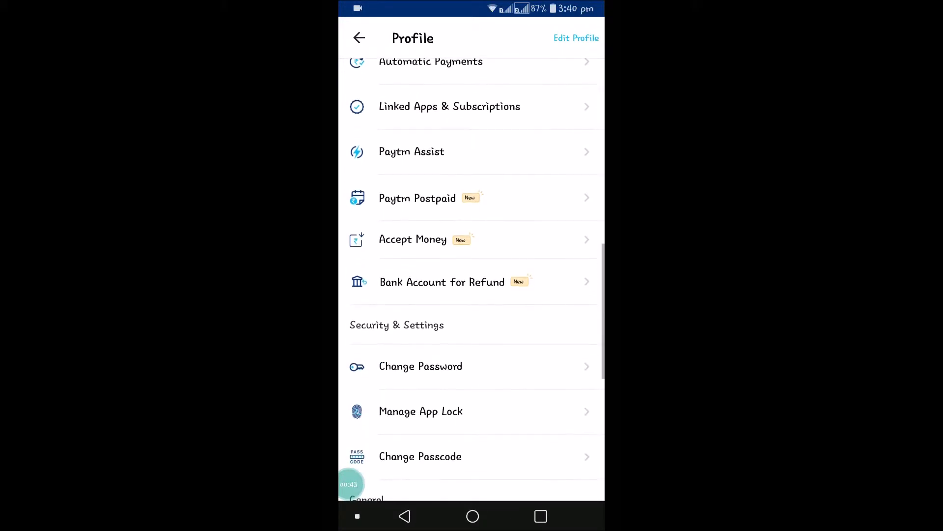
pyautogui.scroll(-3)
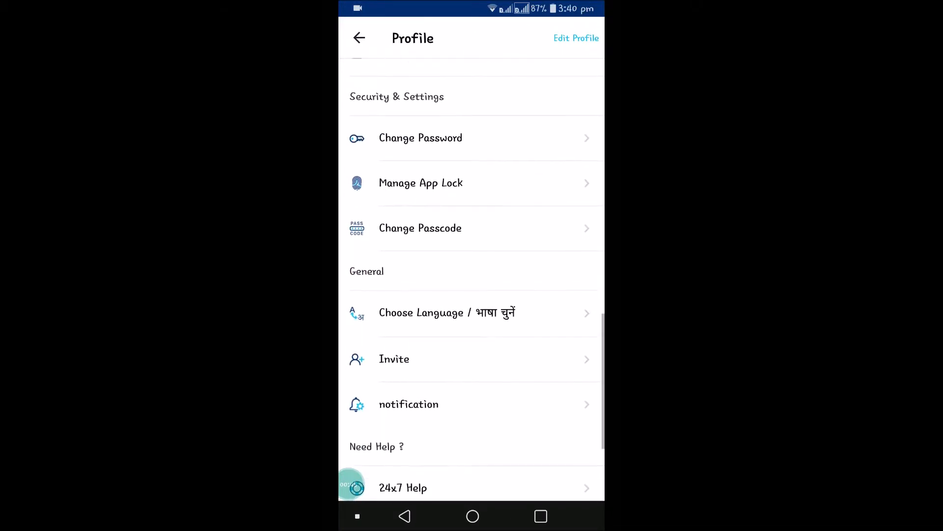
pyautogui.scroll(-3)
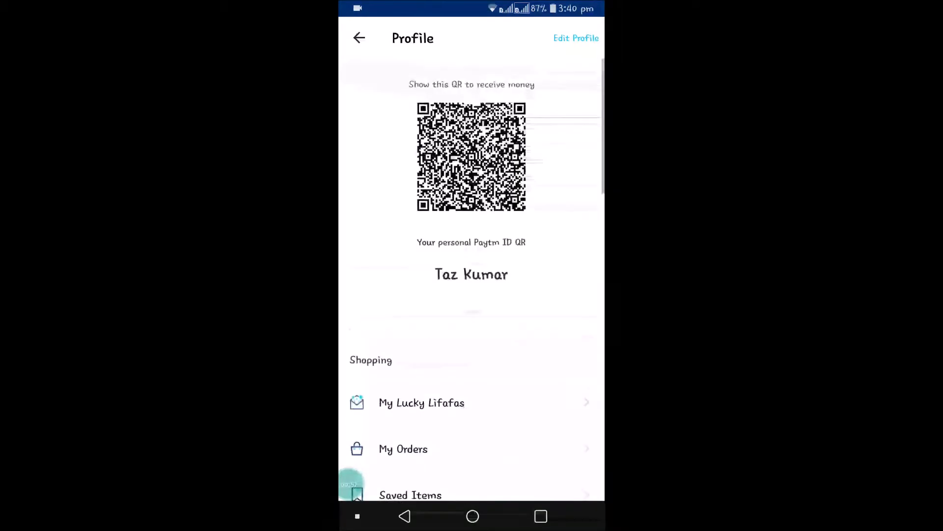
# Step: Reopen Profile settings and bring up the Choose Language list
pyautogui.click(360, 38)
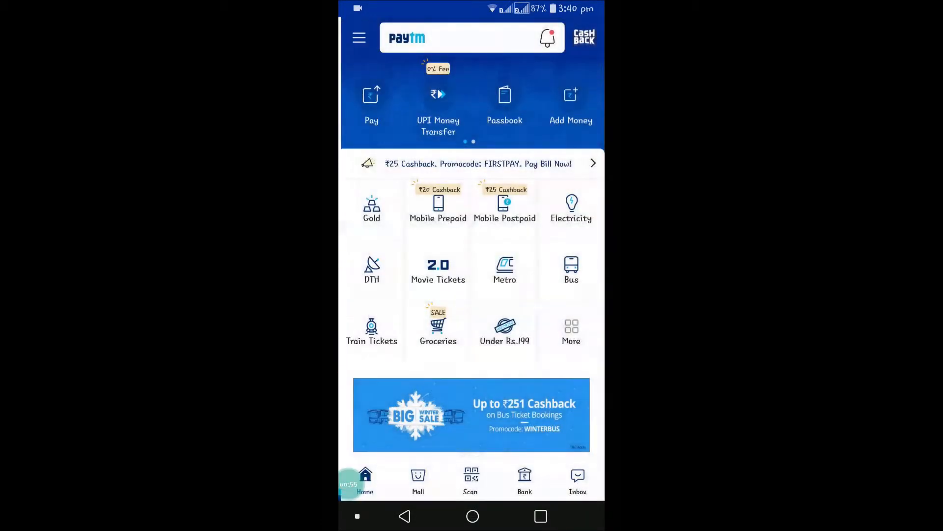
pyautogui.click(359, 38)
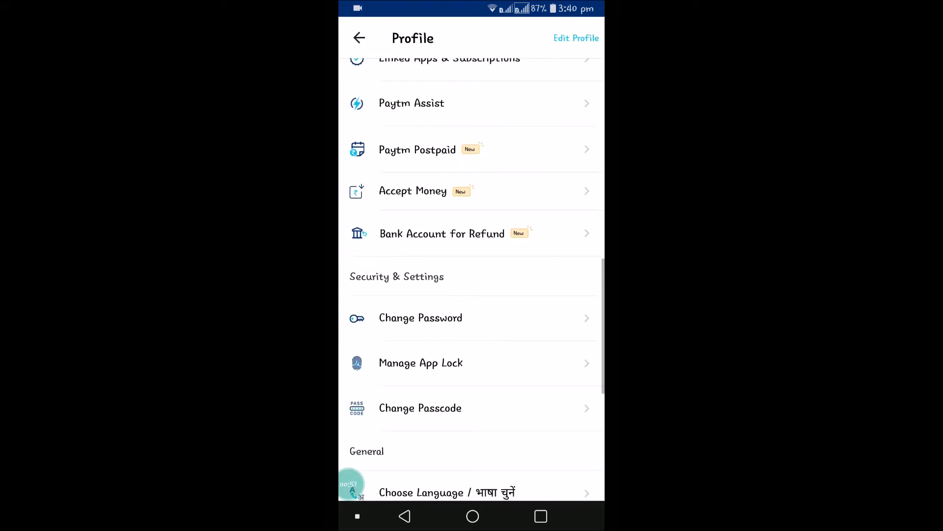
pyautogui.click(448, 493)
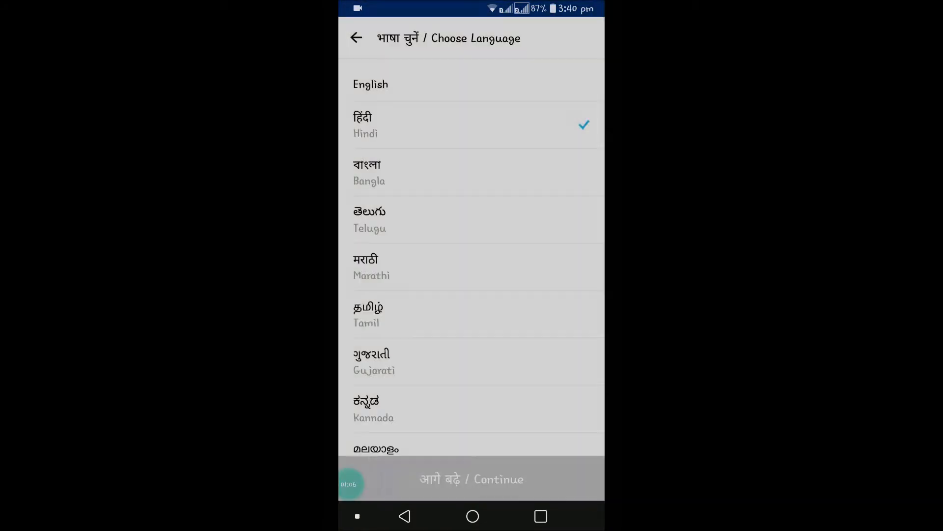
# Step: Apply Hindi as the Paytm app language via Continue
pyautogui.click(470, 478)
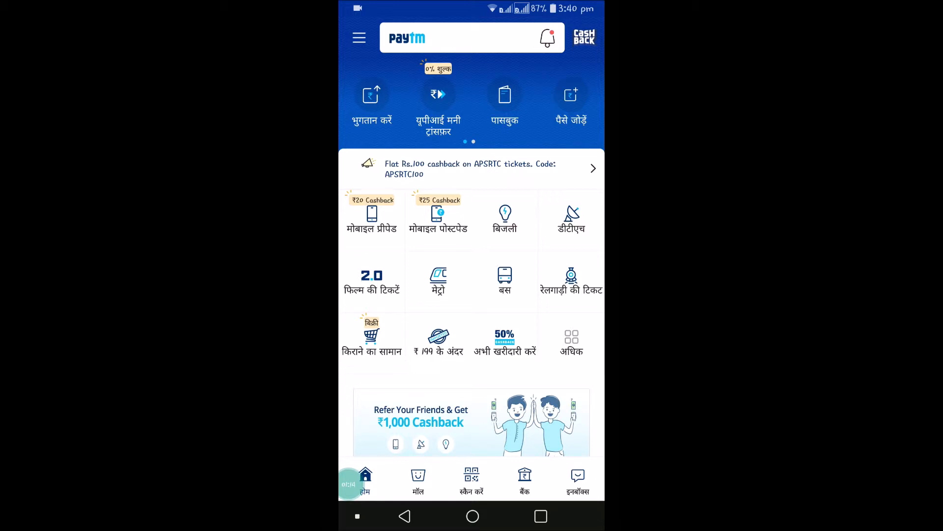
# Step: Review the Hindi home screen and bring up the side menu
pyautogui.scroll(-3)
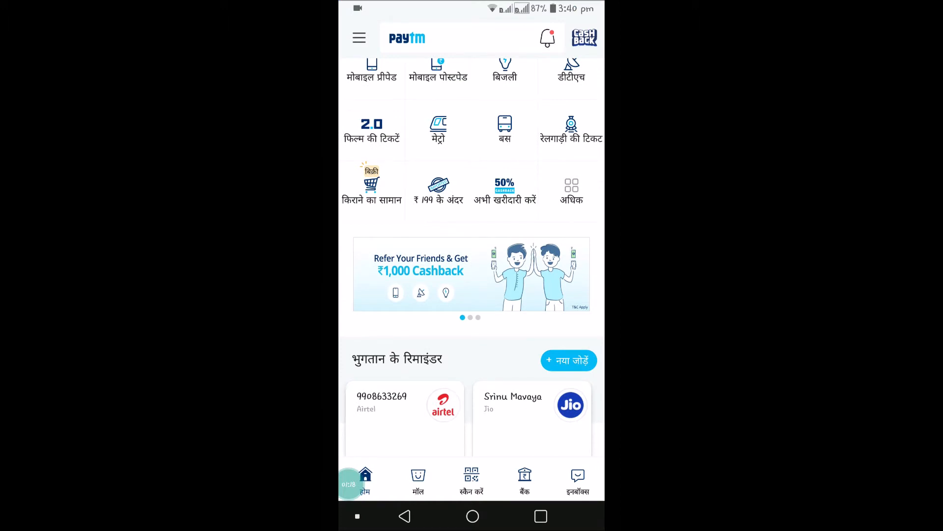
pyautogui.scroll(-3)
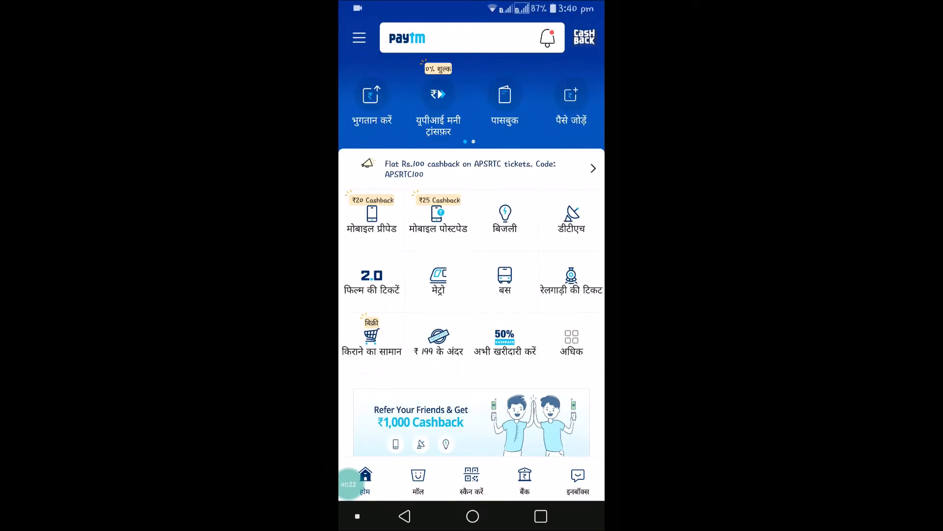
pyautogui.click(359, 37)
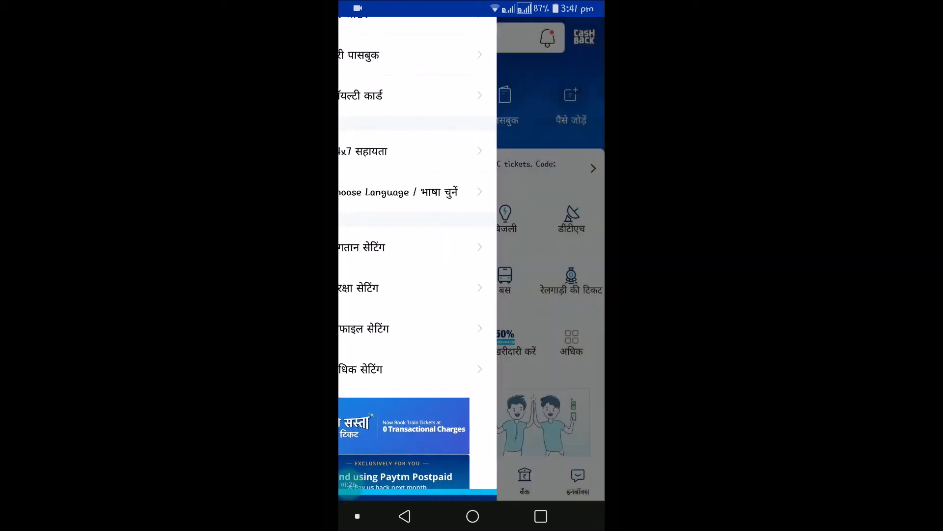
# Step: View the Choose Language list from the side menu and scroll through it
pyautogui.click(397, 192)
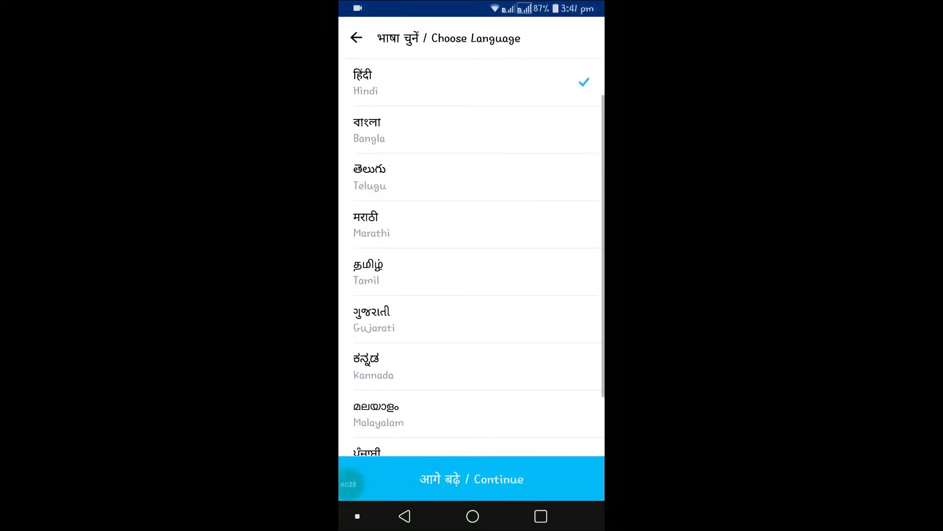
pyautogui.scroll(-3)
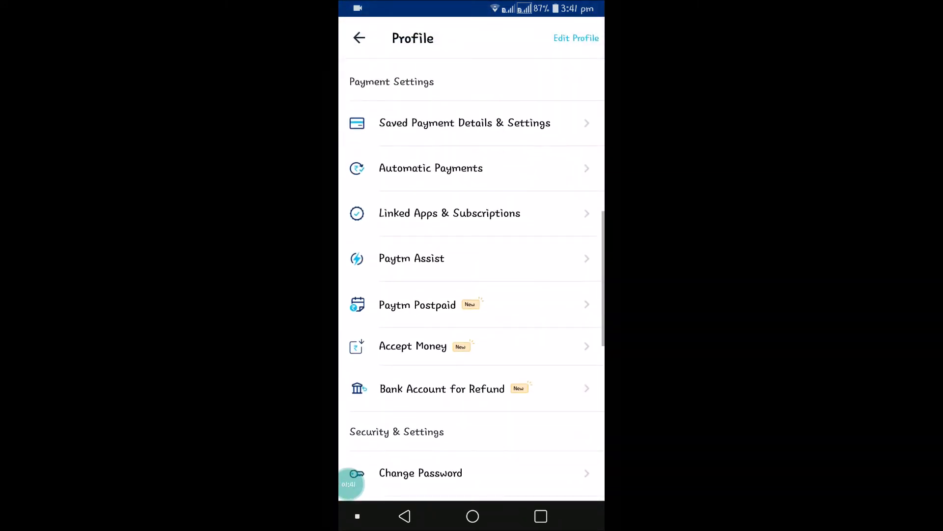
# Step: Show the available languages list scrolled down to Punjabi and Odia
pyautogui.scroll(-3)
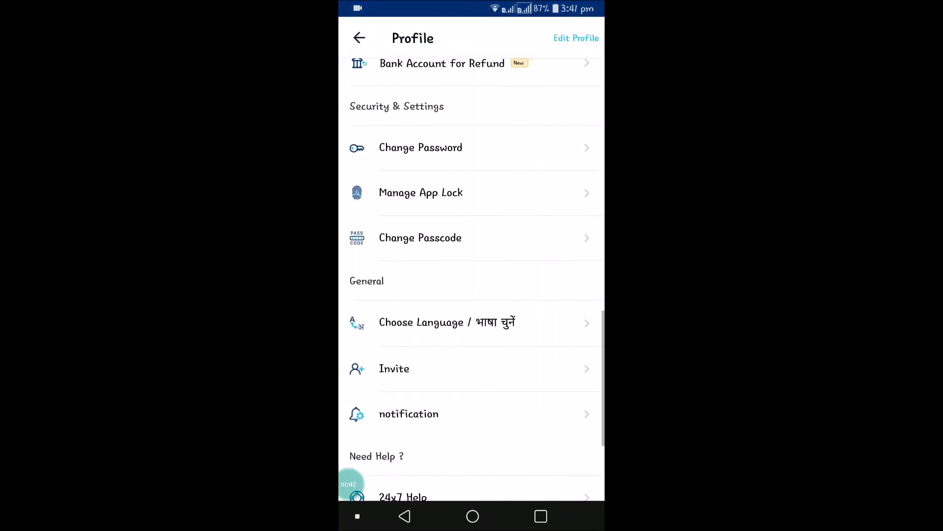
pyautogui.click(447, 323)
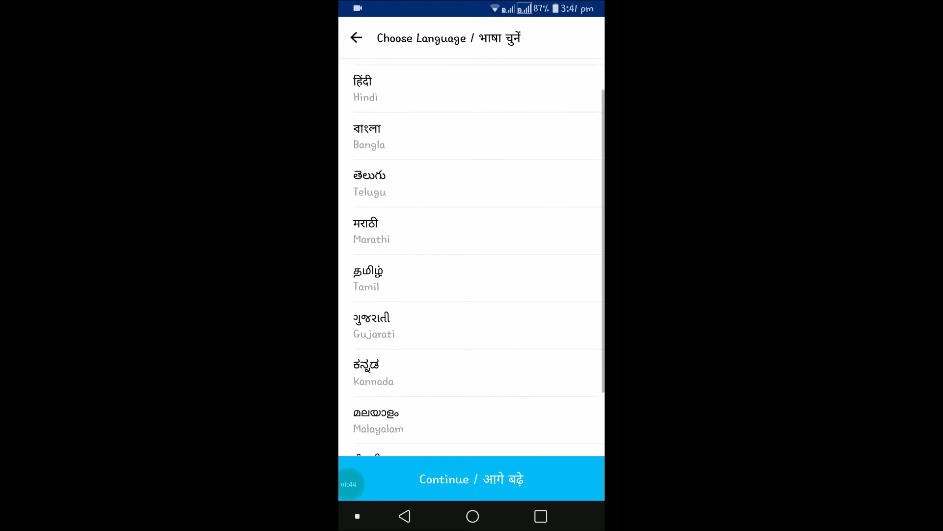
pyautogui.scroll(-3)
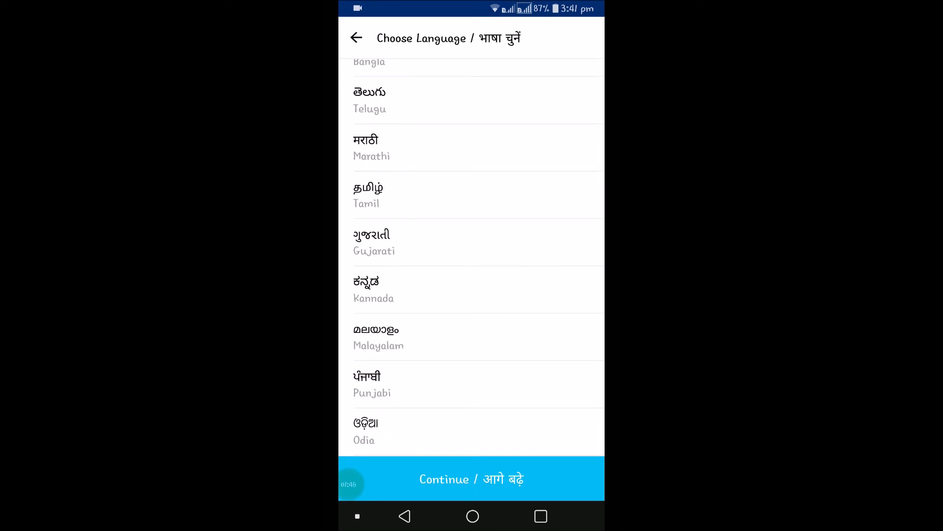